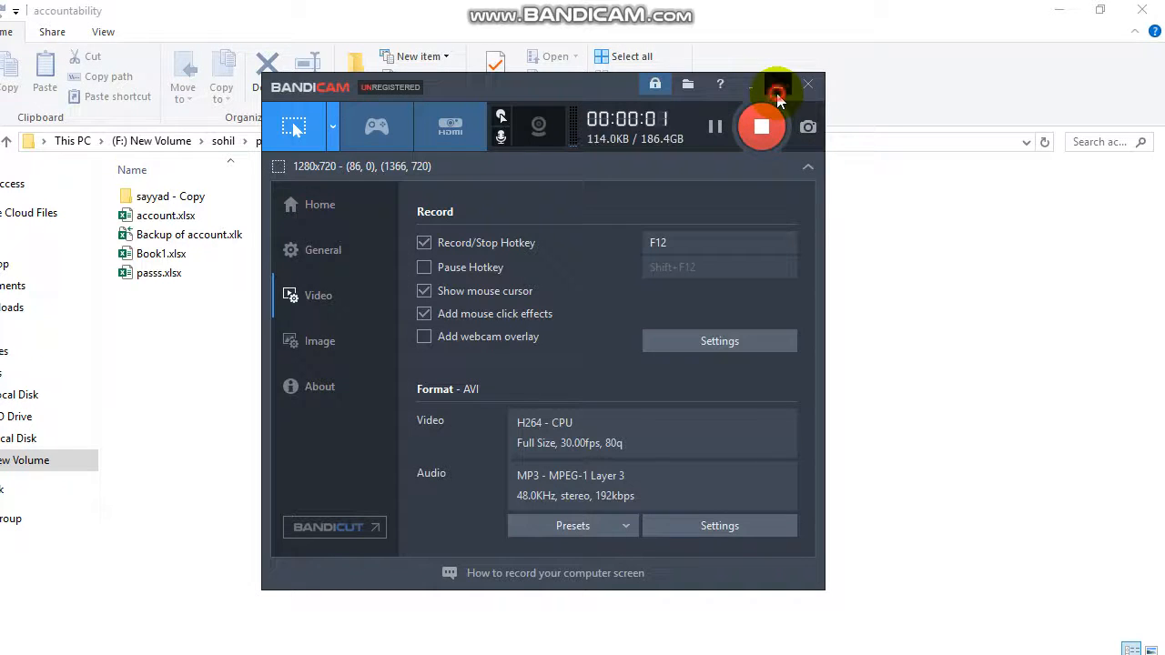
- Hide the Bandicam recorder window so the accountability folder's file list is visible
left_click(807, 84)
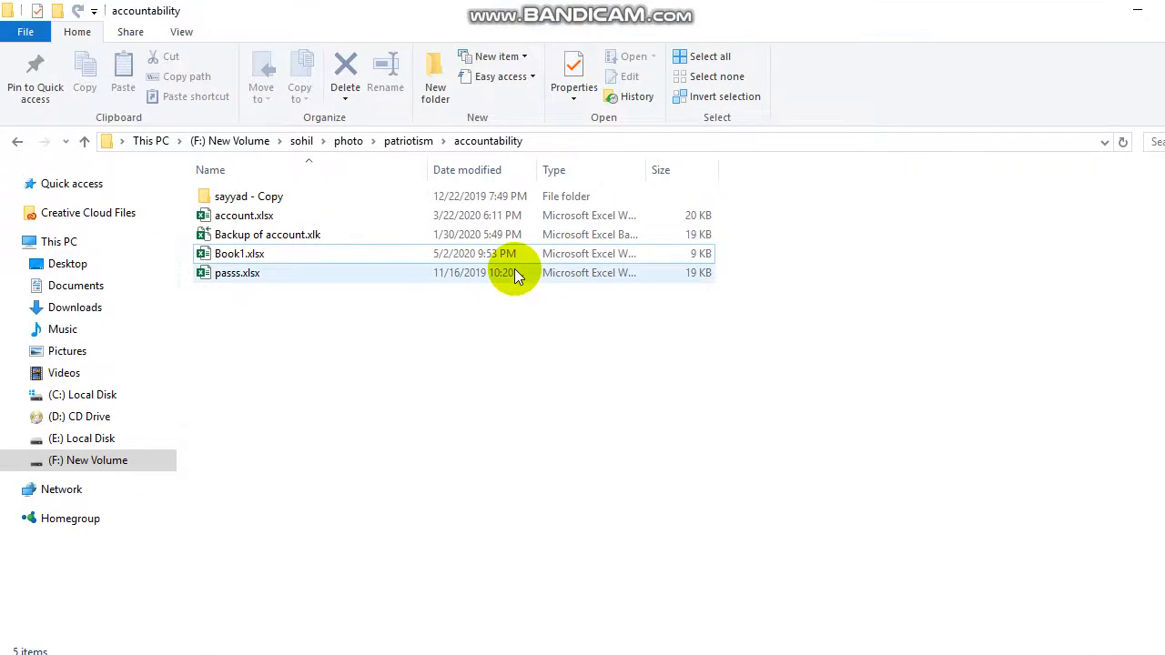
left_click(241, 253)
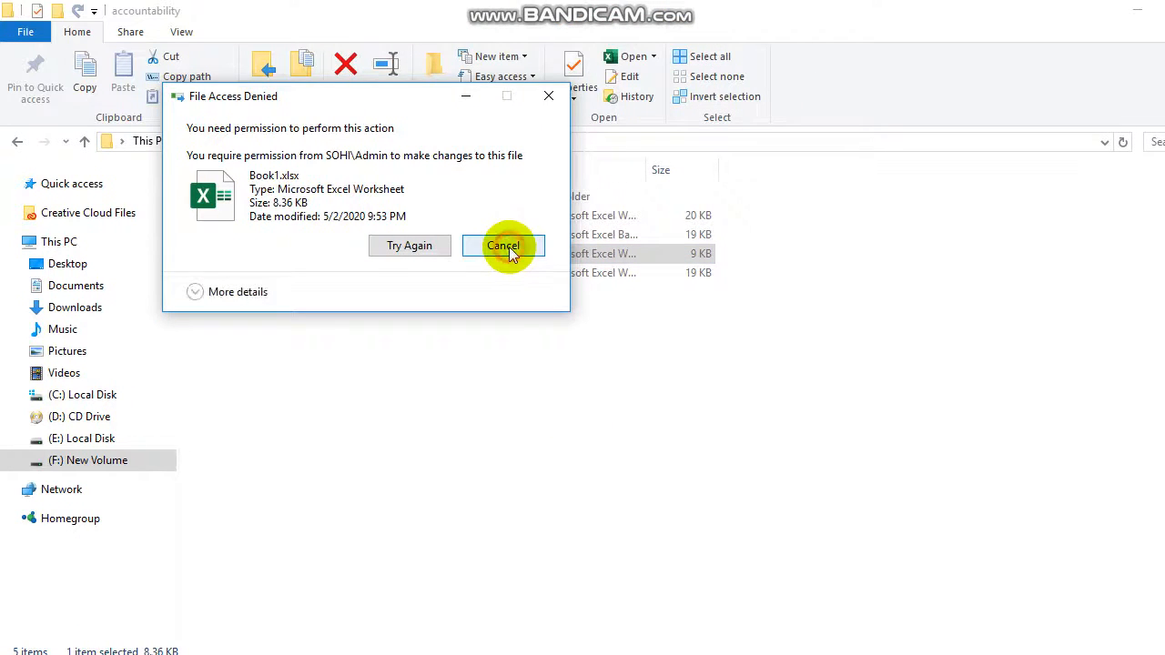
left_click(503, 244)
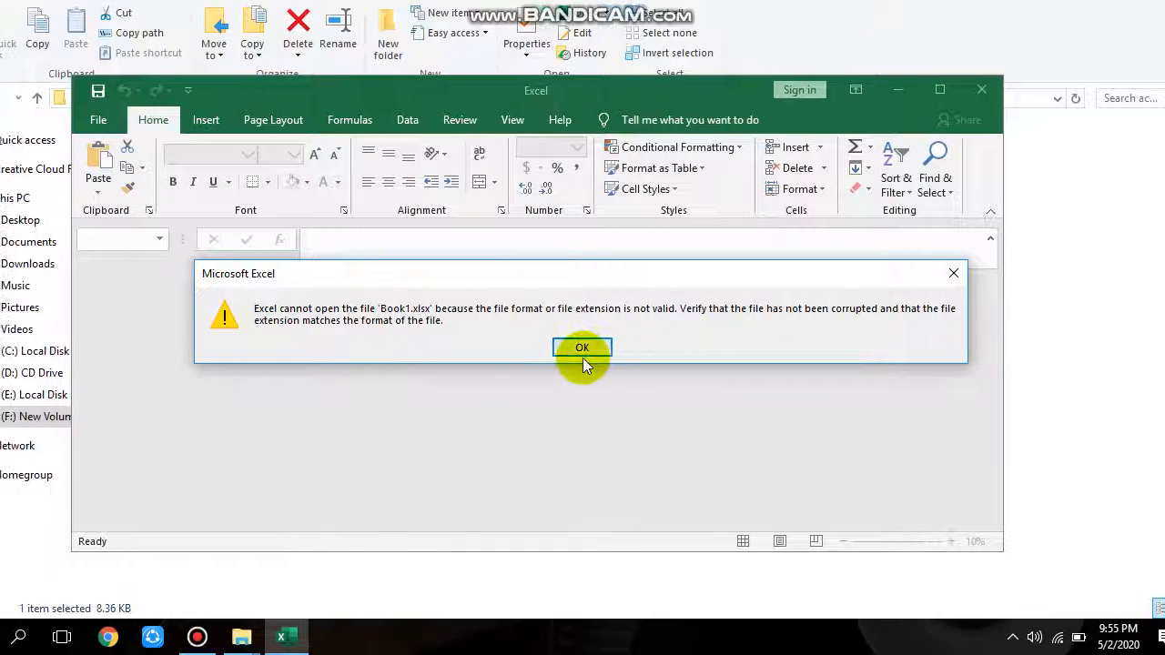
left_click(583, 348)
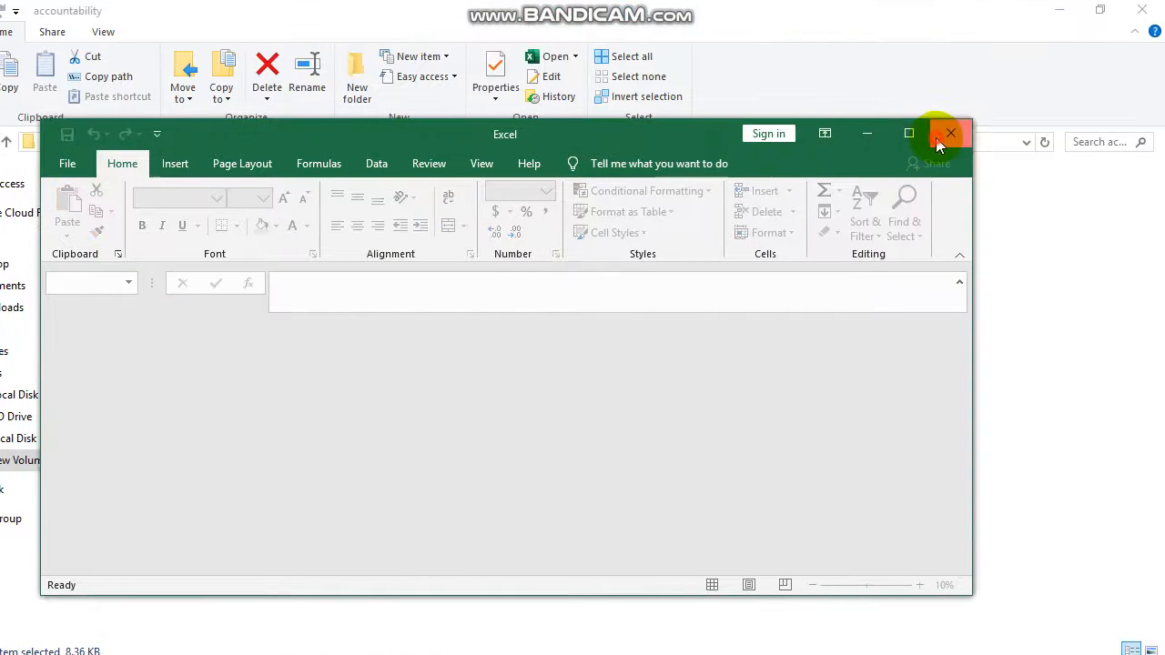
left_click(951, 133)
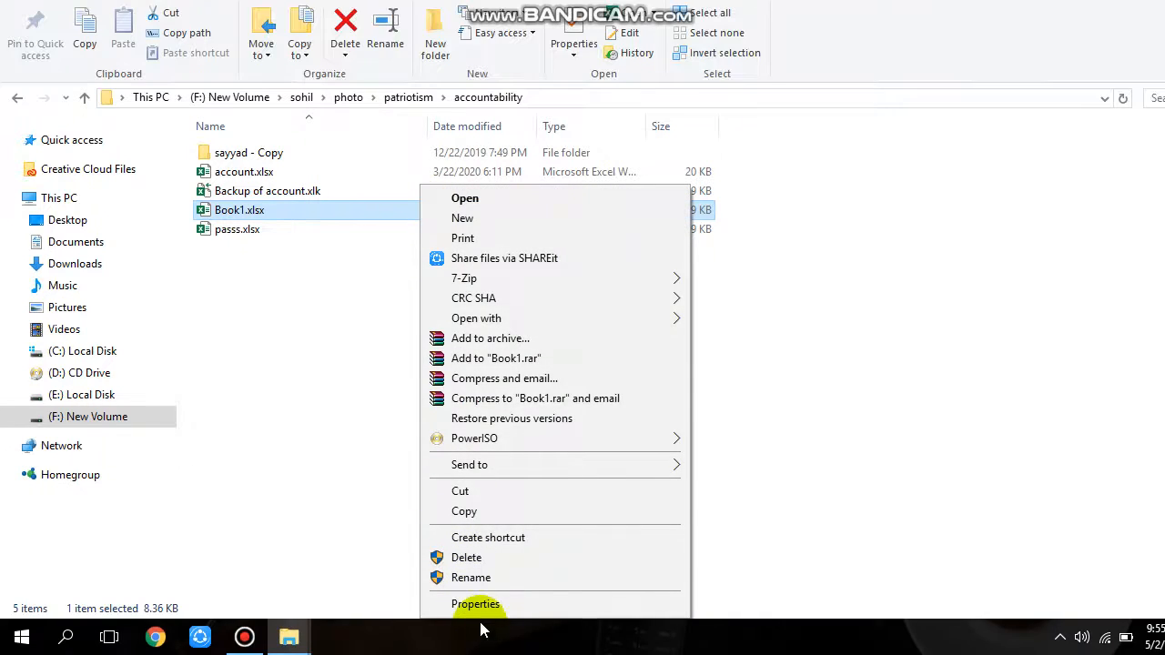
- Enable permission inheritance for Book1.xlsx in its advanced security settings and apply the inherited entries
left_click(476, 605)
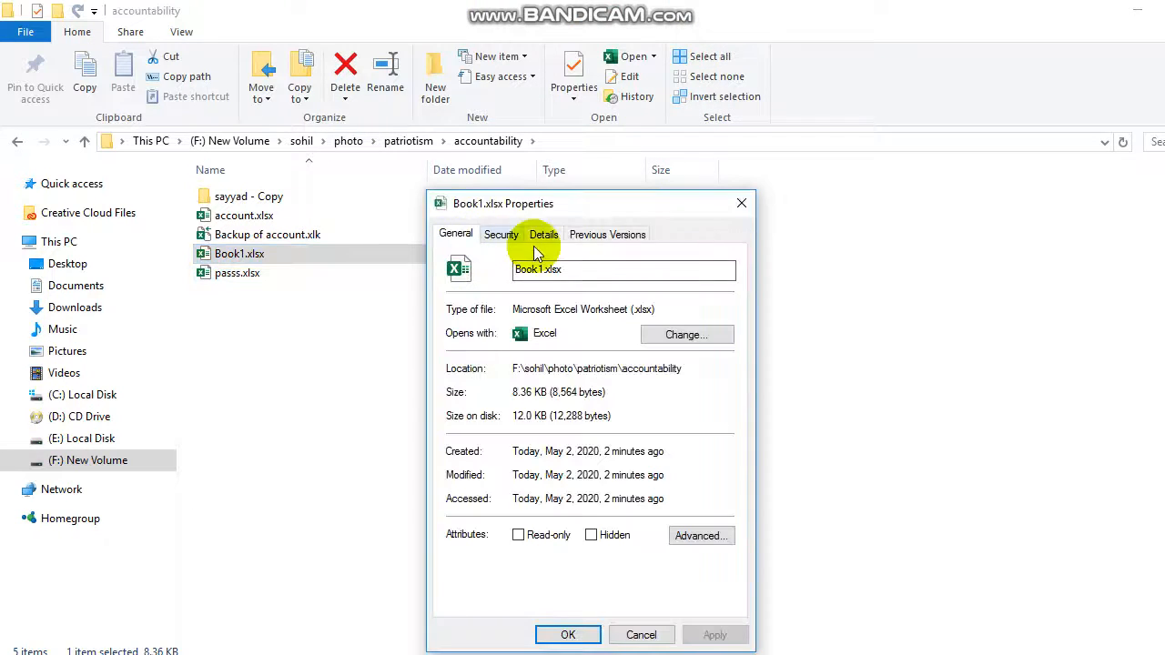
left_click(500, 235)
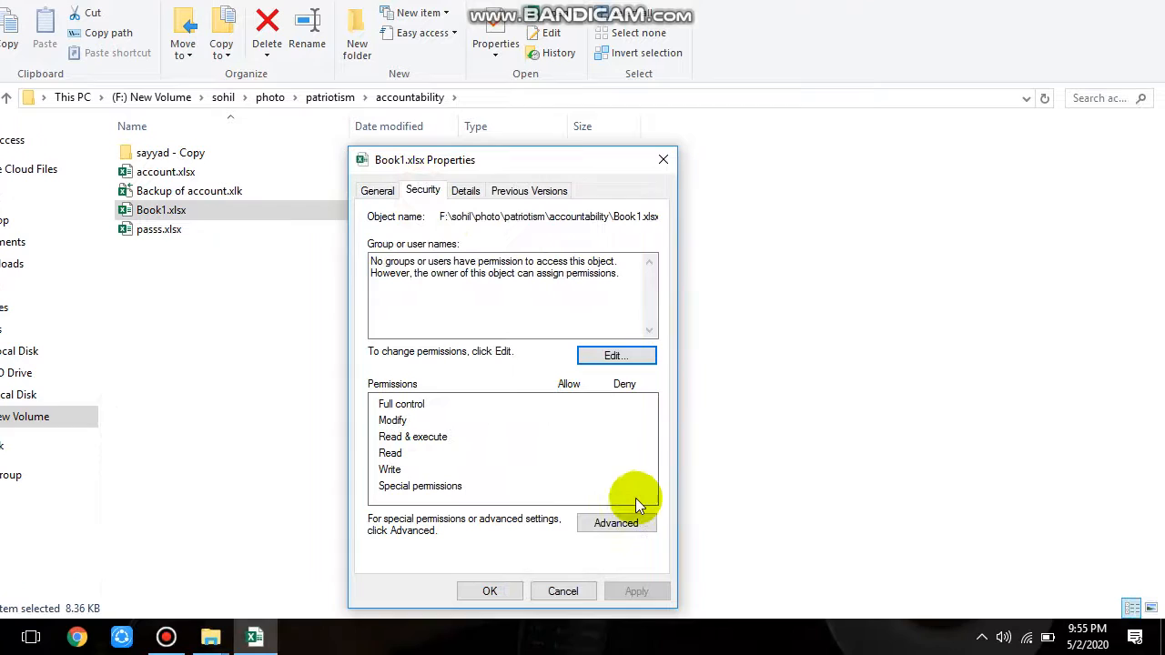
left_click(615, 522)
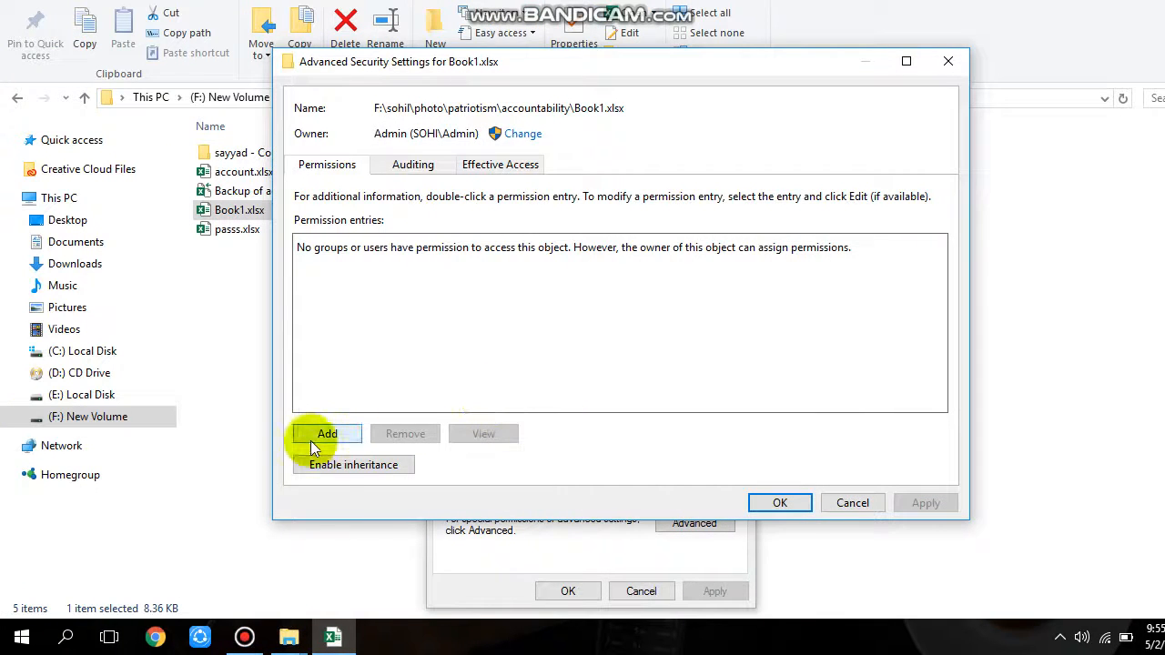
left_click(353, 464)
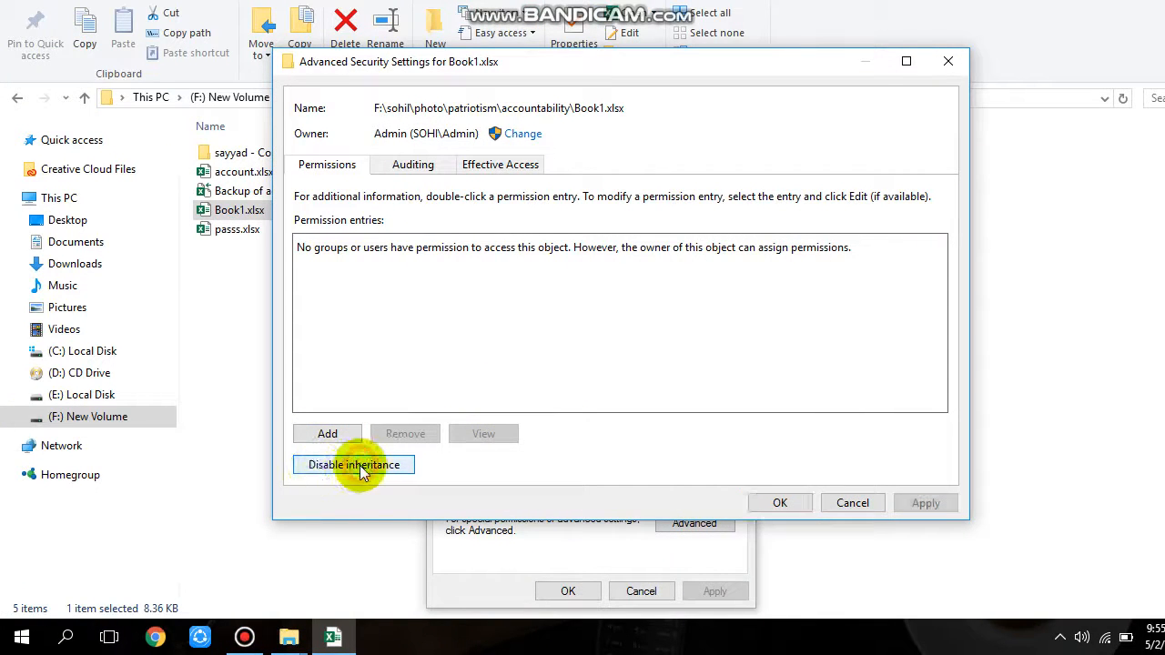
left_click(353, 466)
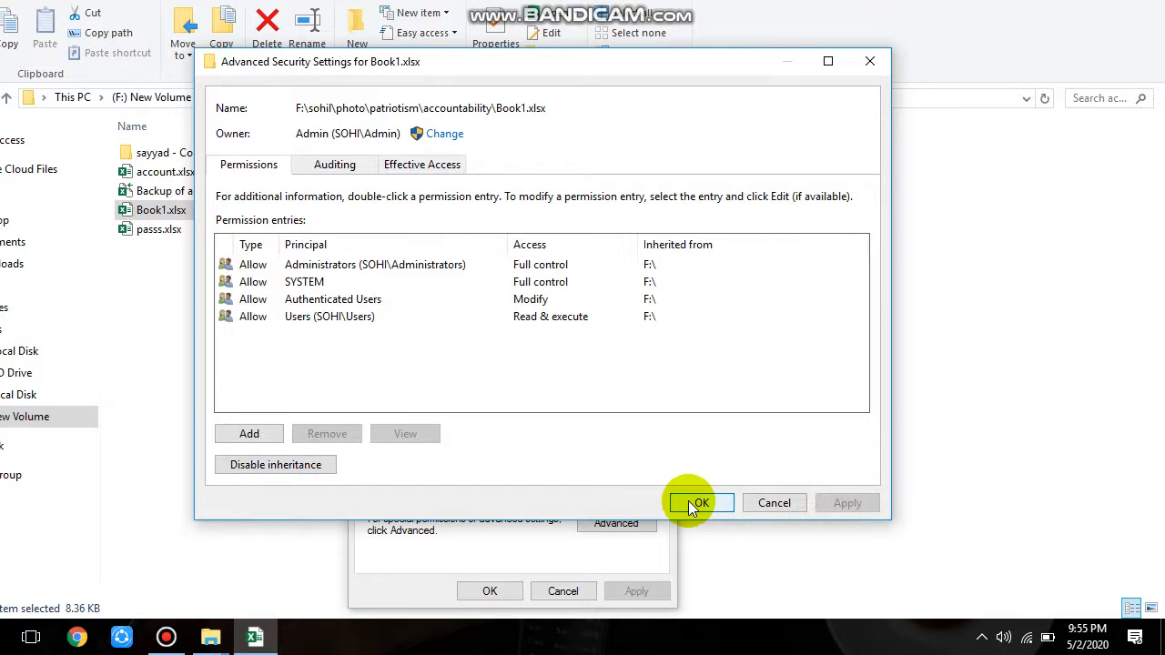
left_click(699, 502)
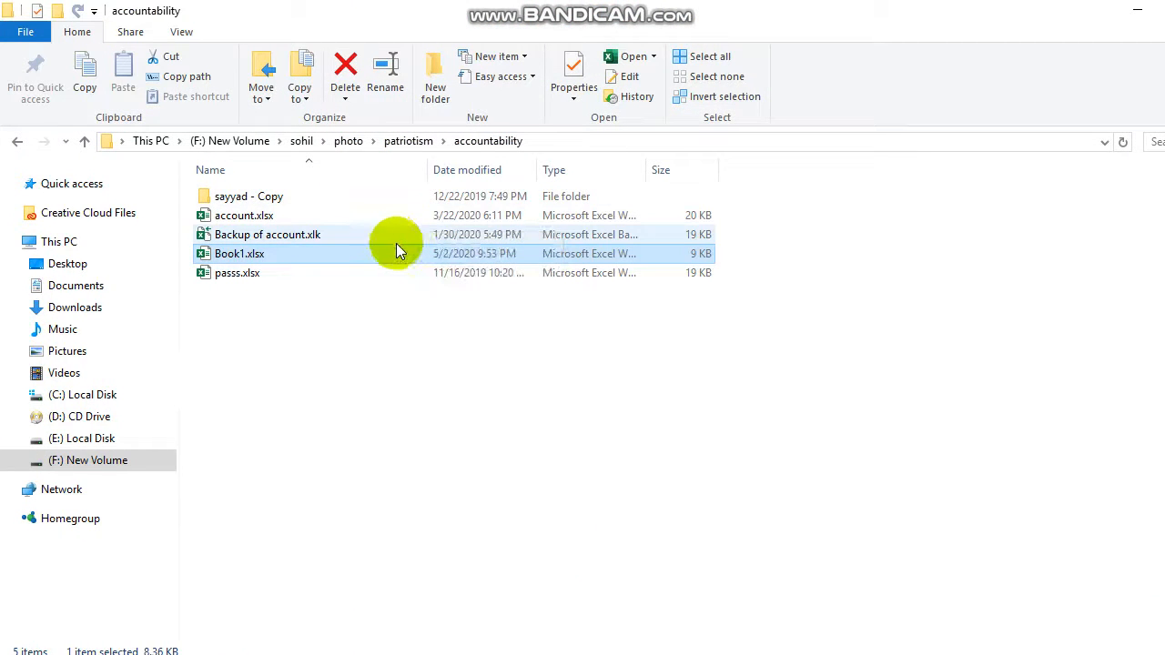
double_click(265, 233)
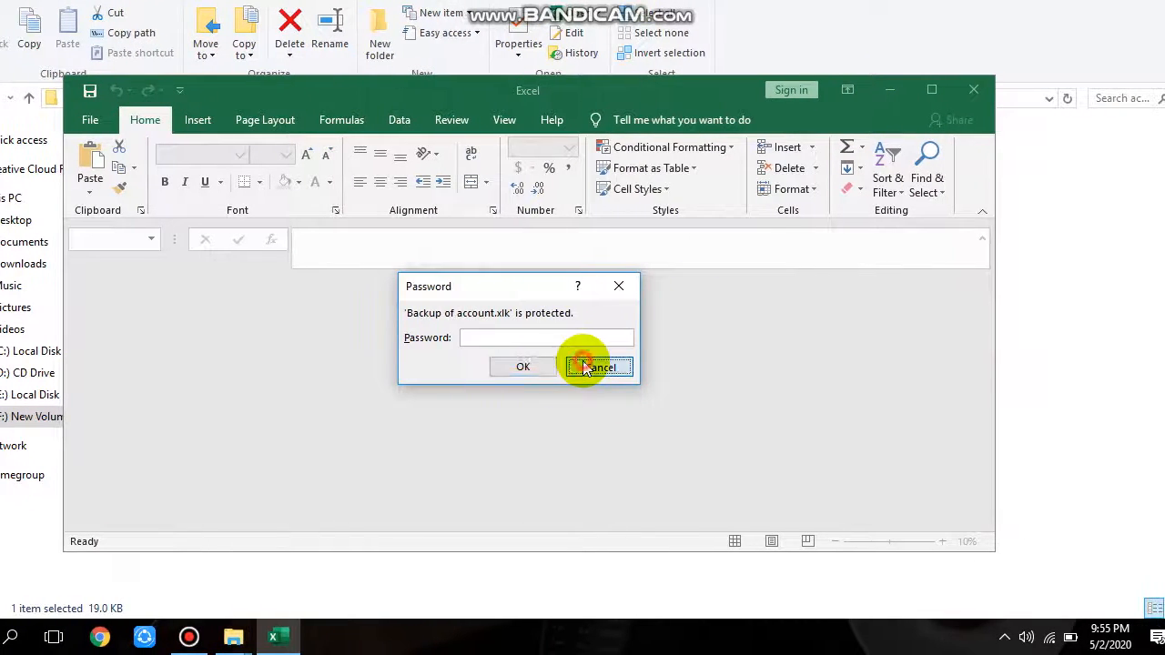
left_click(597, 368)
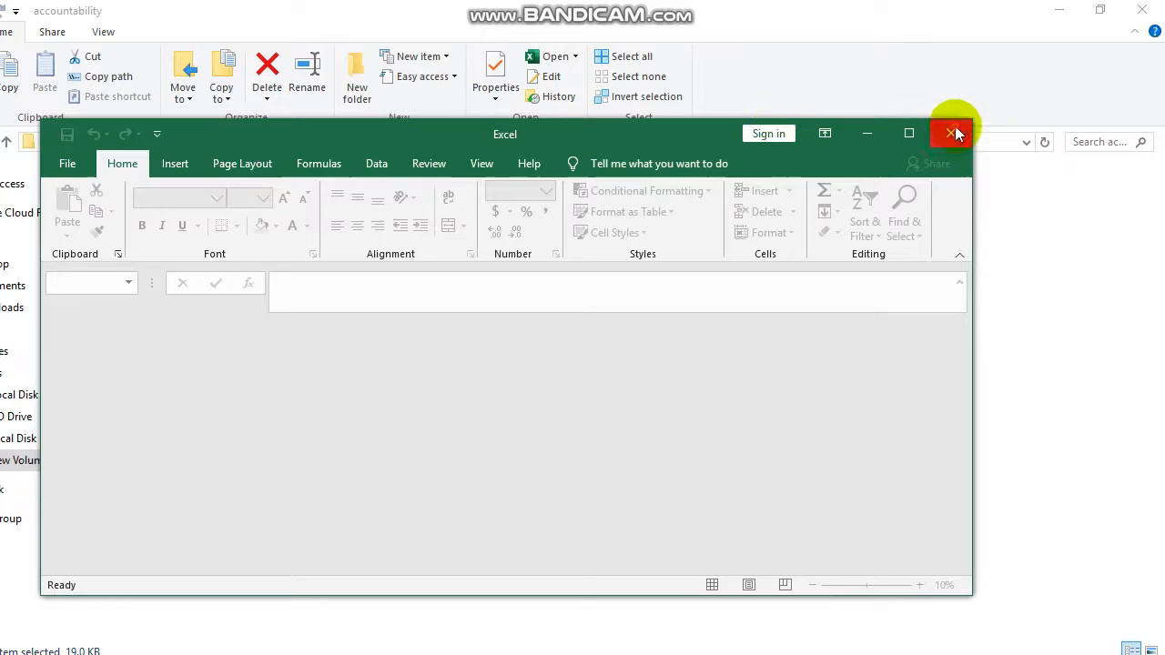
left_click(950, 133)
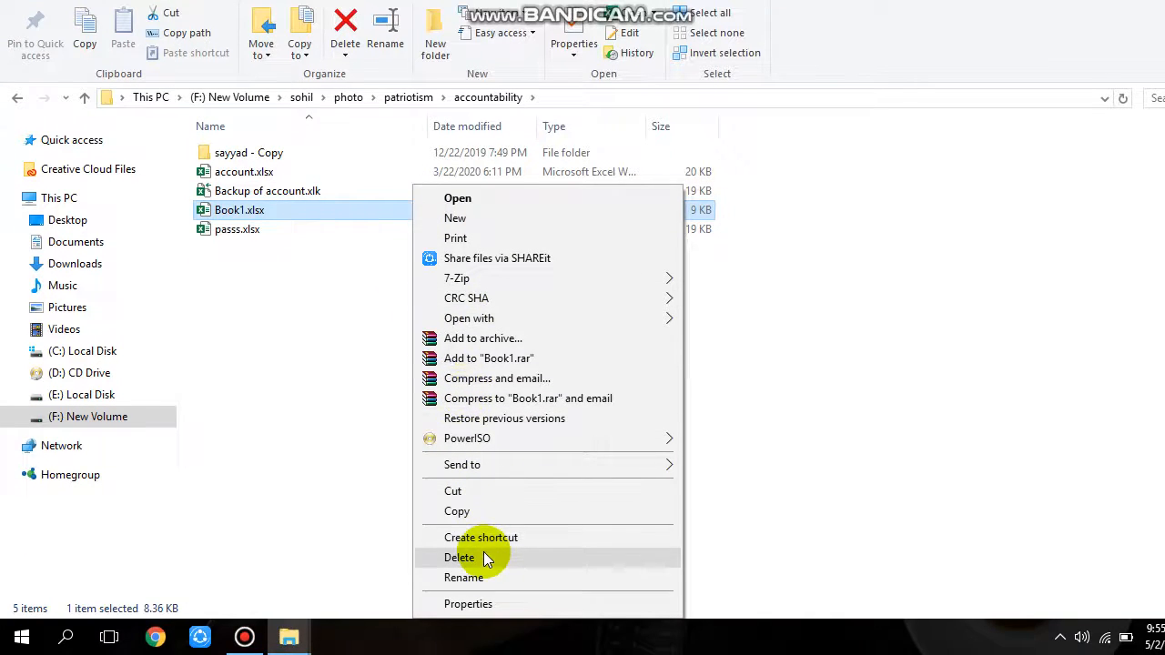
- Delete Book1.xlsx from the accountability folder, leaving four items
left_click(459, 557)
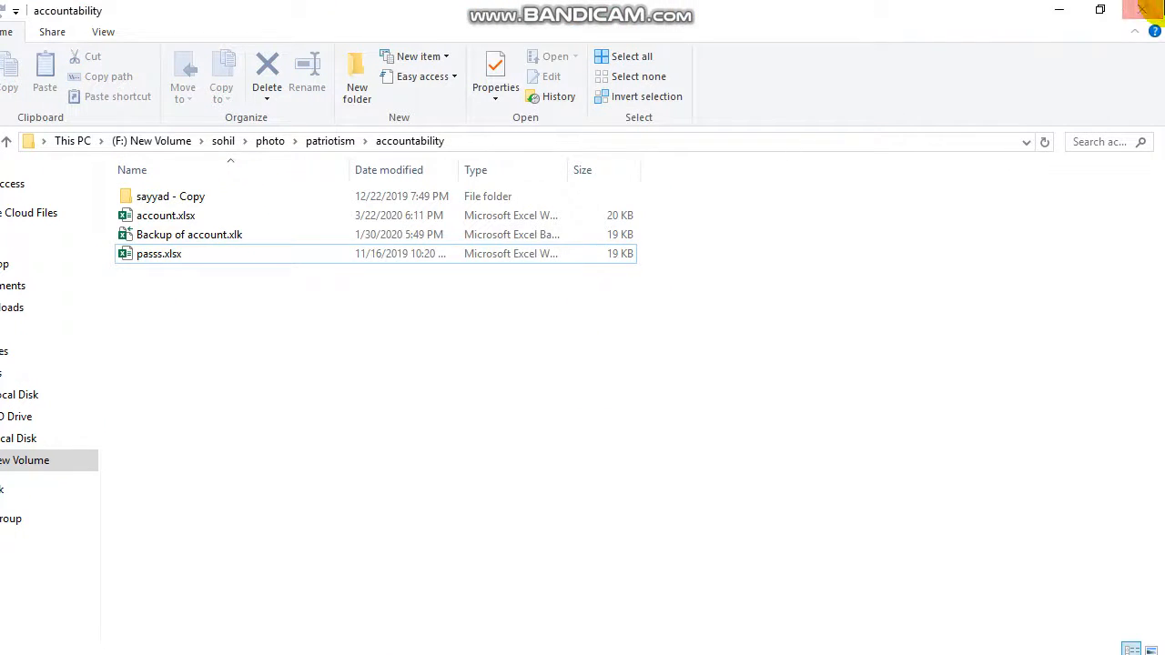